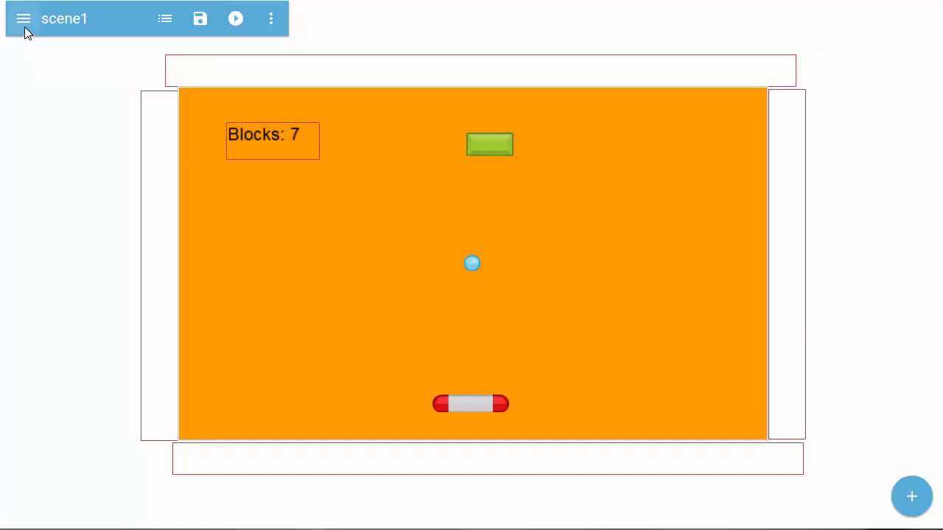
Rename scene2 to 'YouWin' through its Settings panel
{"action": "left_click", "coordinate": [23, 19]}
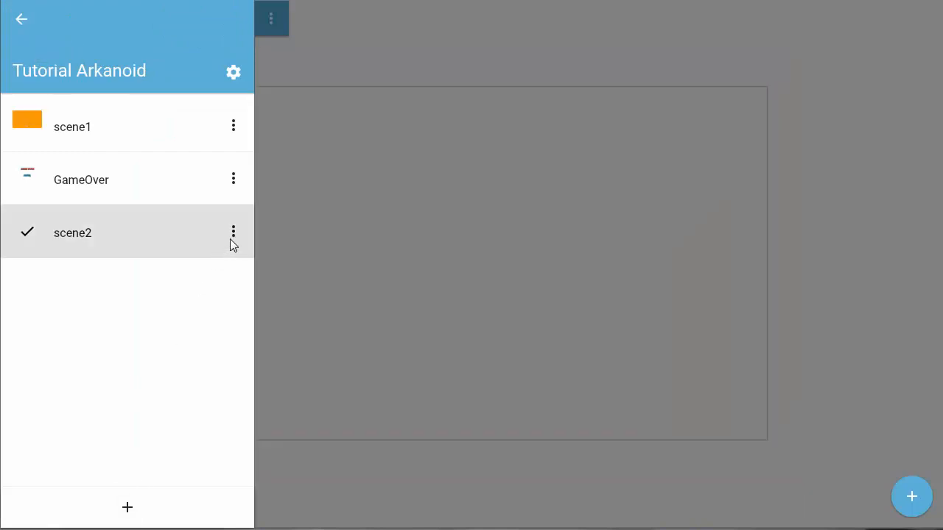
{"action": "left_click", "coordinate": [234, 232]}
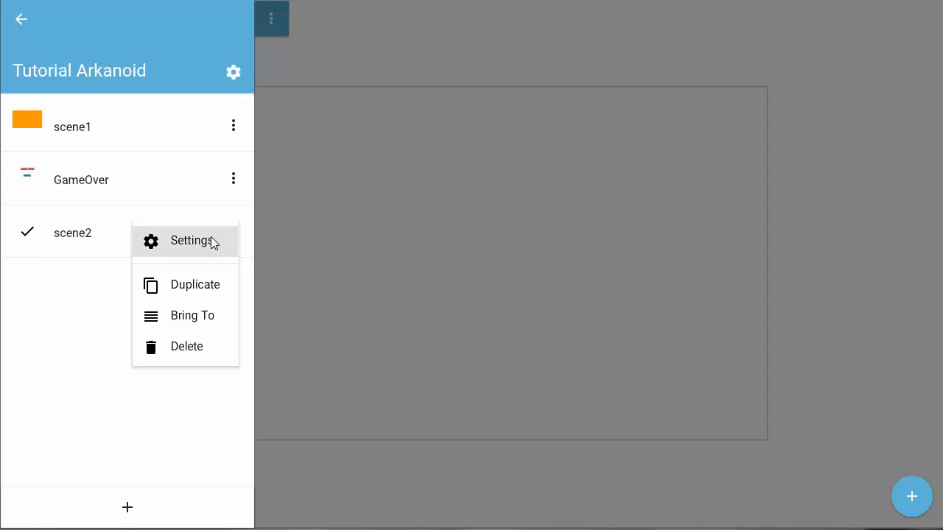
{"action": "left_click", "coordinate": [192, 241]}
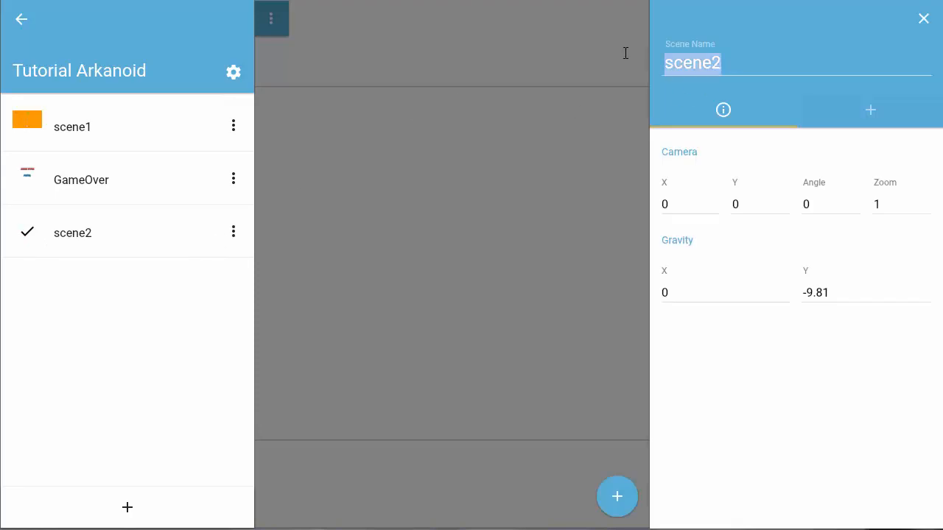
{"action": "type", "text": "YouWin"}
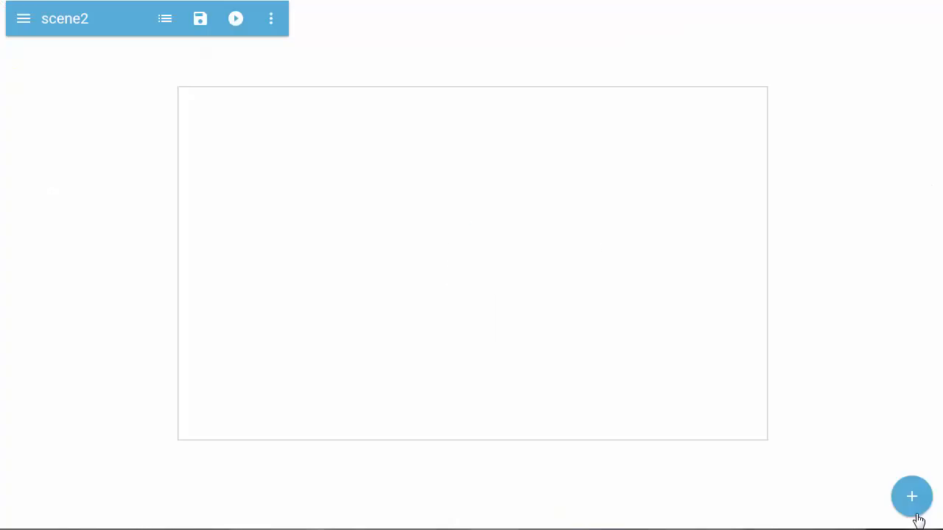
Add two image actors to YouWin: a 'YOU WIN' title and a 'replay' button
{"action": "left_click", "coordinate": [911, 496]}
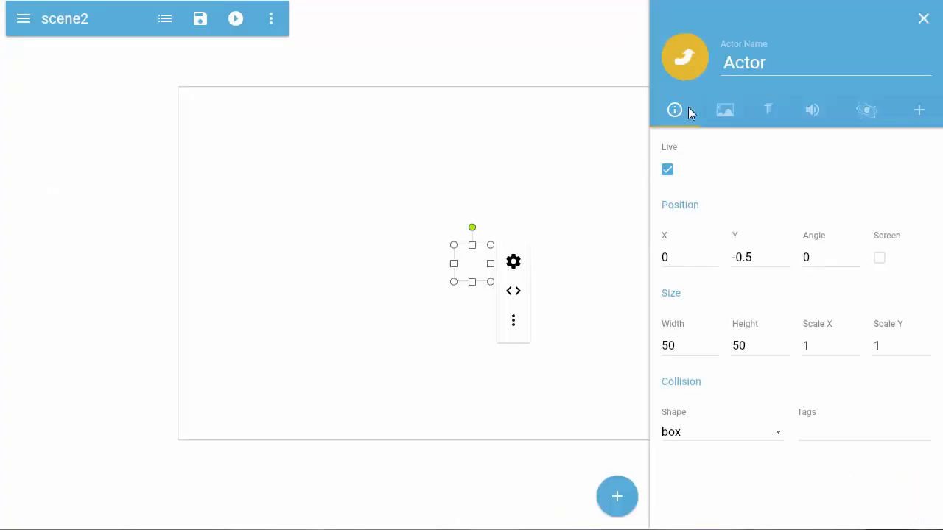
{"action": "left_click", "coordinate": [725, 110]}
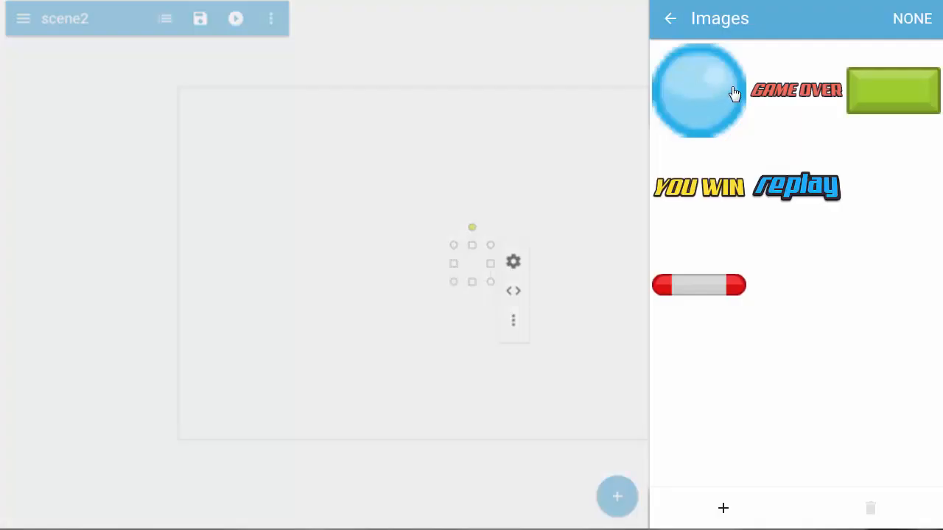
{"action": "left_click", "coordinate": [698, 186]}
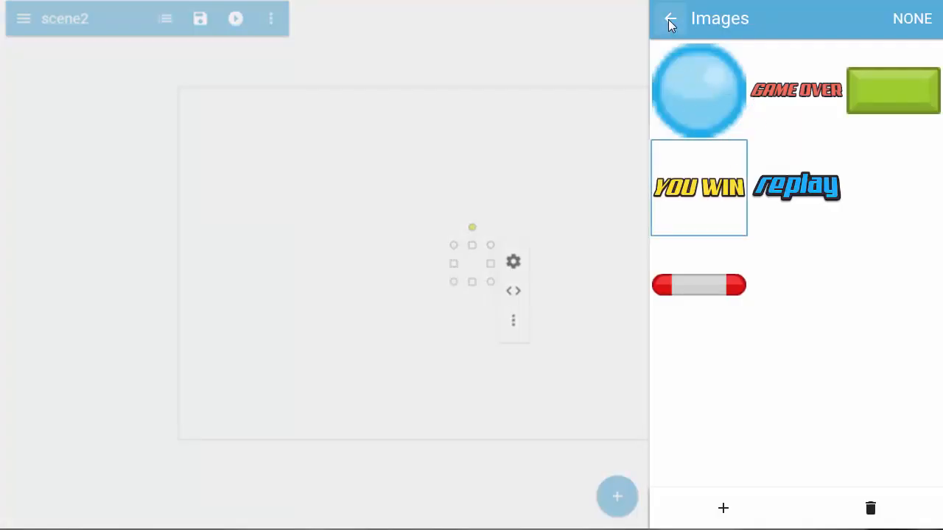
{"action": "left_click", "coordinate": [698, 187]}
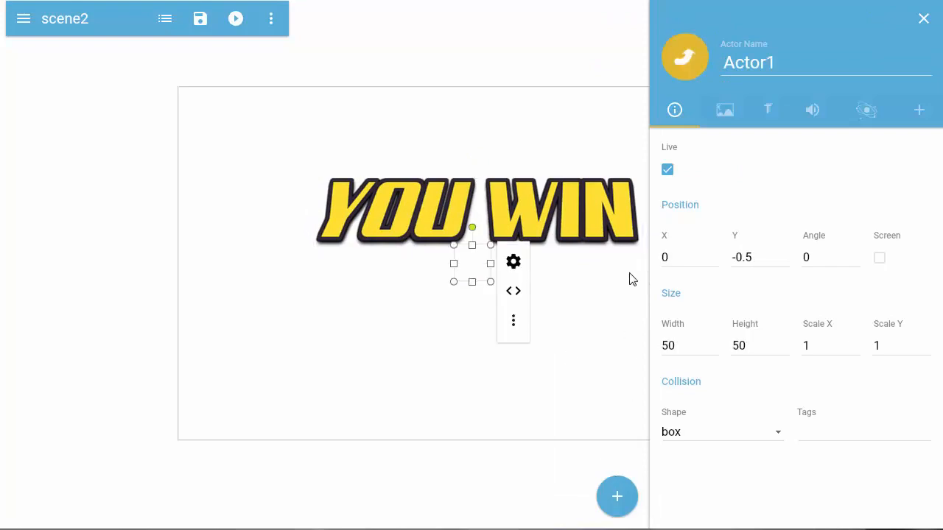
{"action": "left_click", "coordinate": [725, 110]}
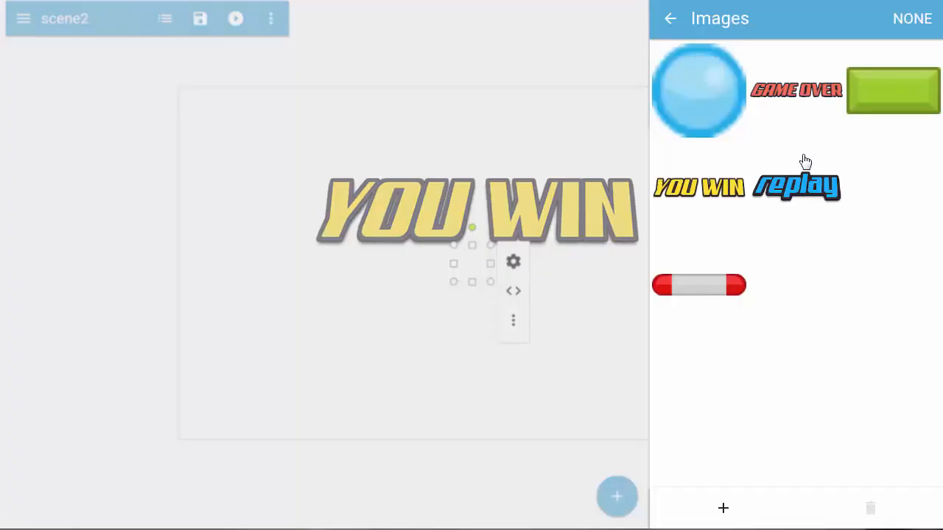
{"action": "left_click", "coordinate": [796, 184]}
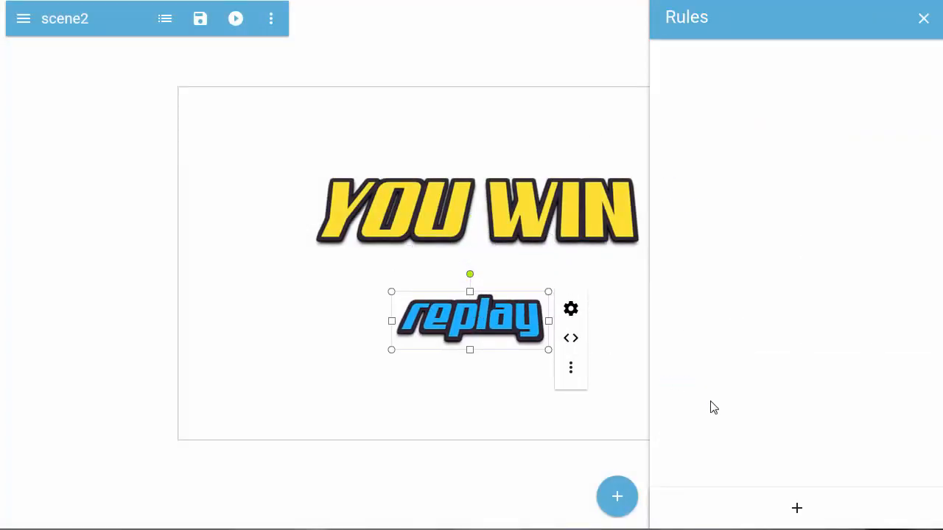
Give the replay actor a rule: If Touch Down, Go to scene1
{"action": "left_click", "coordinate": [796, 508]}
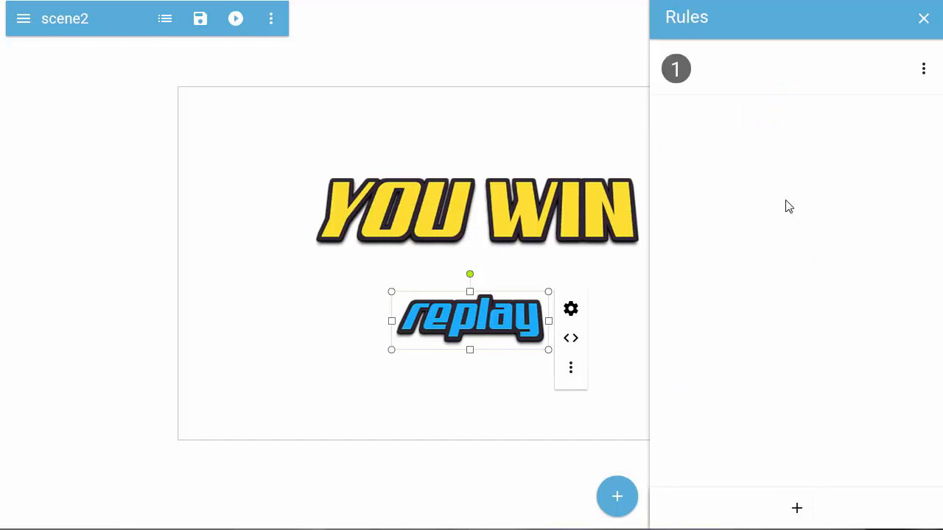
{"action": "left_click", "coordinate": [675, 69]}
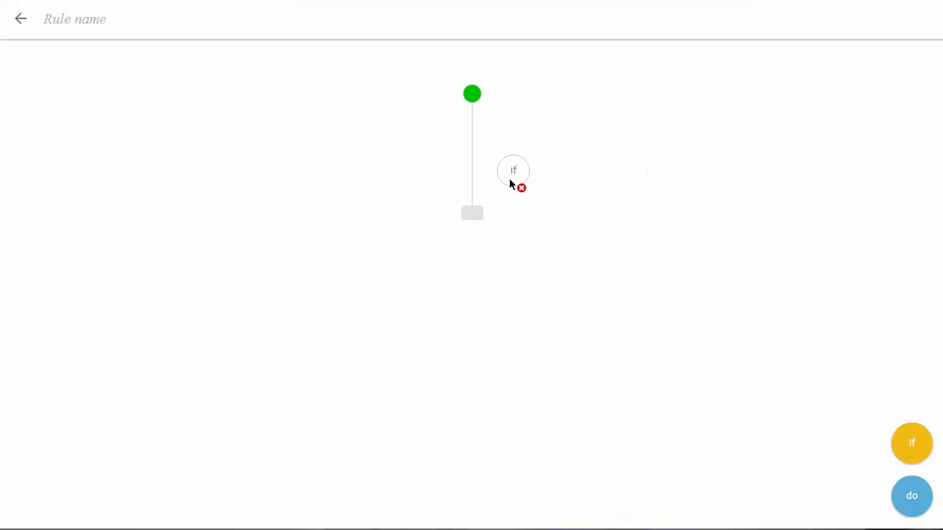
{"action": "left_click", "coordinate": [514, 170]}
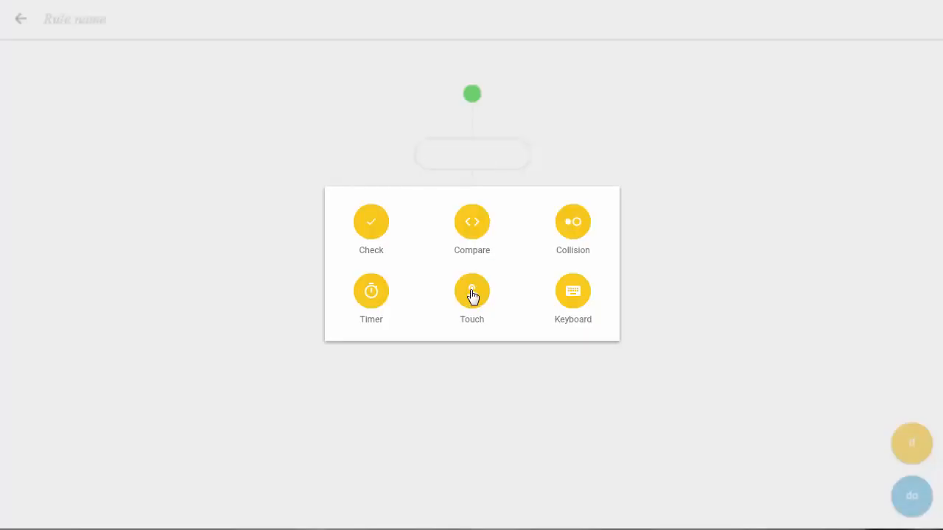
{"action": "left_click", "coordinate": [472, 291]}
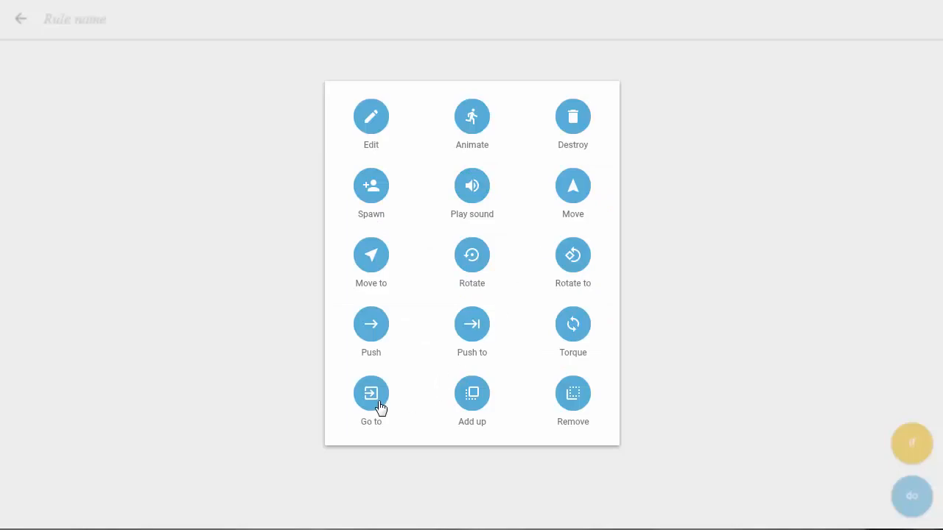
{"action": "left_click", "coordinate": [371, 393]}
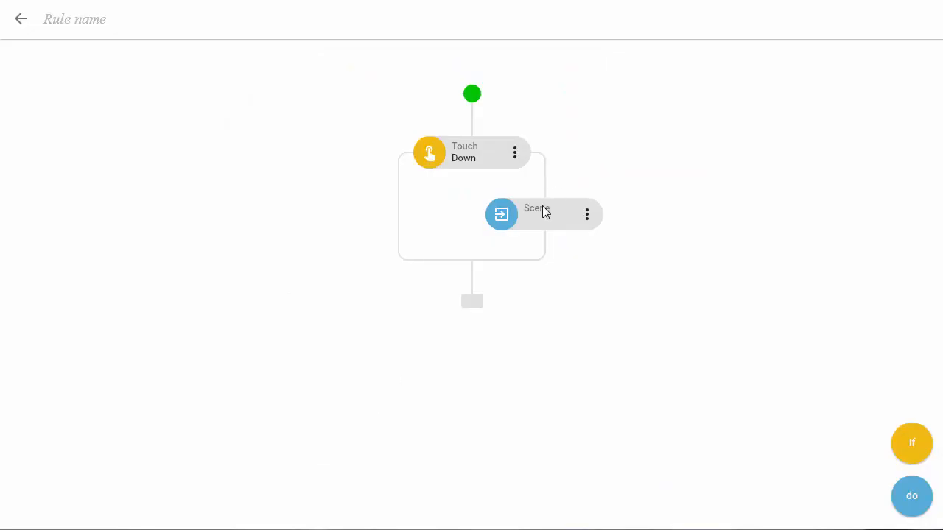
{"action": "left_click", "coordinate": [537, 214]}
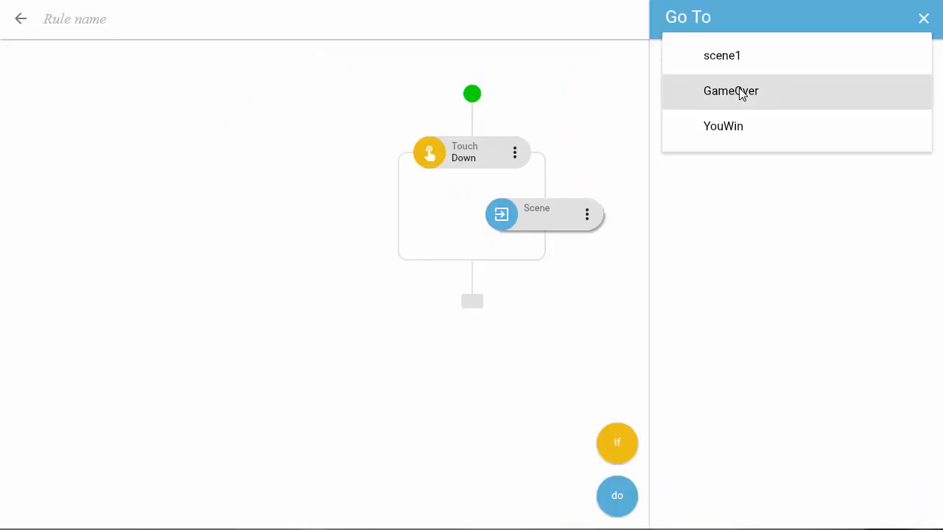
{"action": "left_click", "coordinate": [722, 56]}
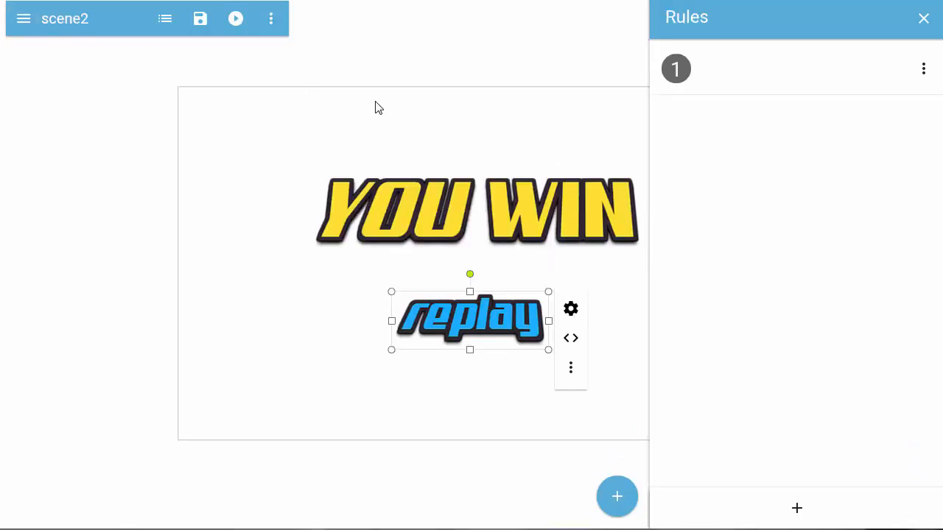
Test-play the game, tapping replay to verify the scene switch, then stop
{"action": "left_click", "coordinate": [235, 19]}
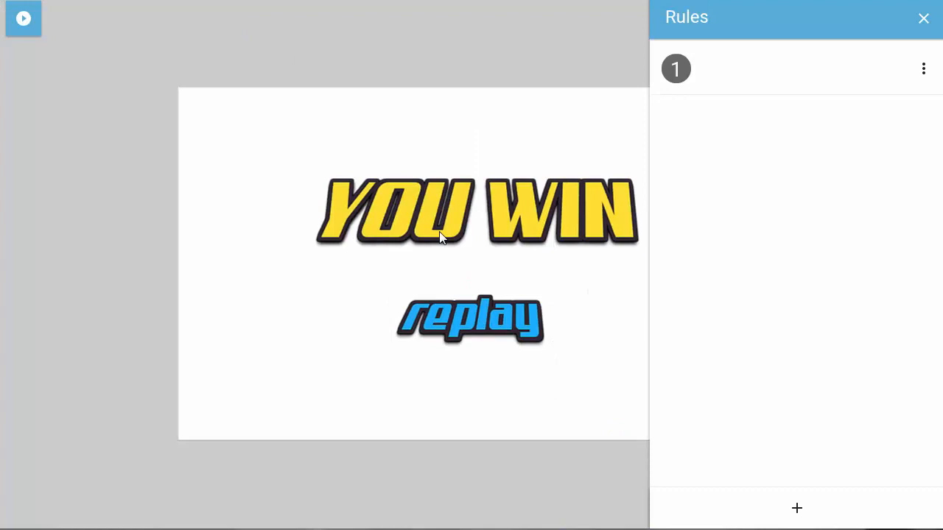
{"action": "left_click", "coordinate": [471, 319]}
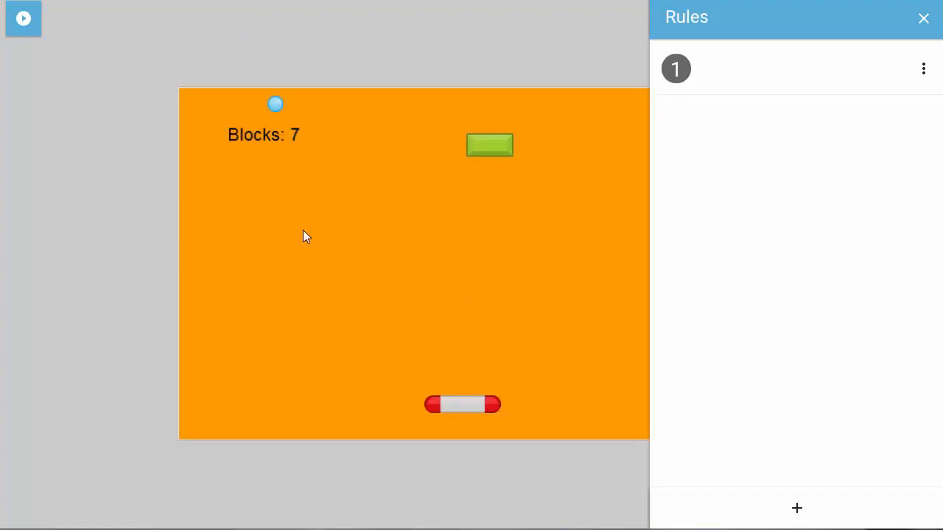
{"action": "left_click", "coordinate": [23, 18]}
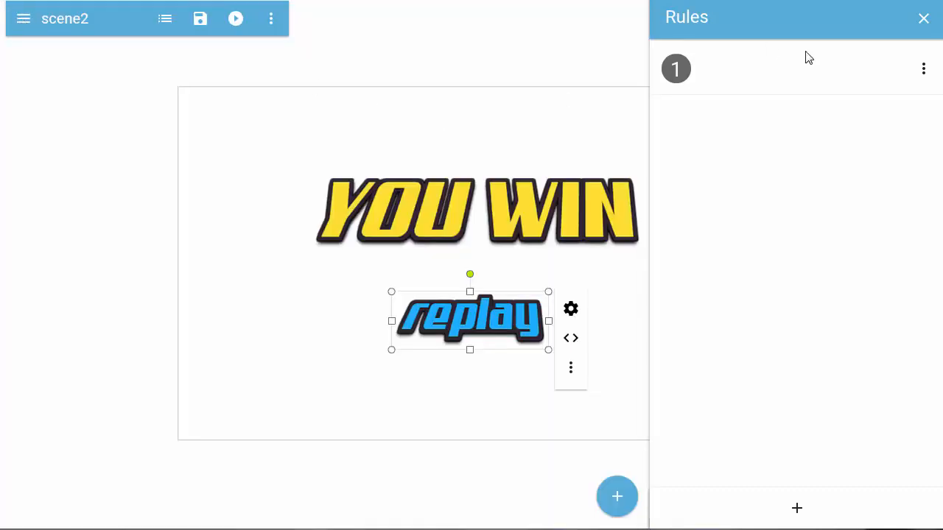
Switch to scene1 and add an empty rule to the Blocks counter text
{"action": "left_click", "coordinate": [923, 17]}
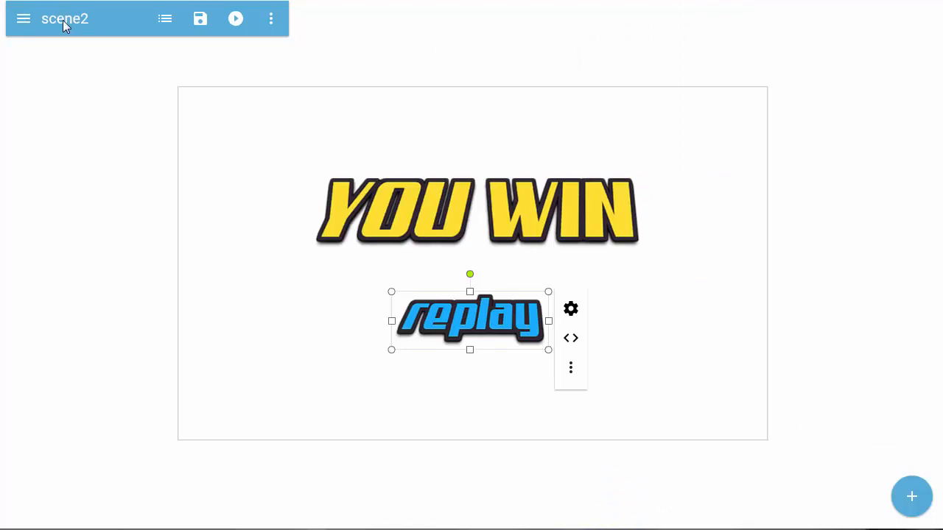
{"action": "left_click", "coordinate": [23, 18]}
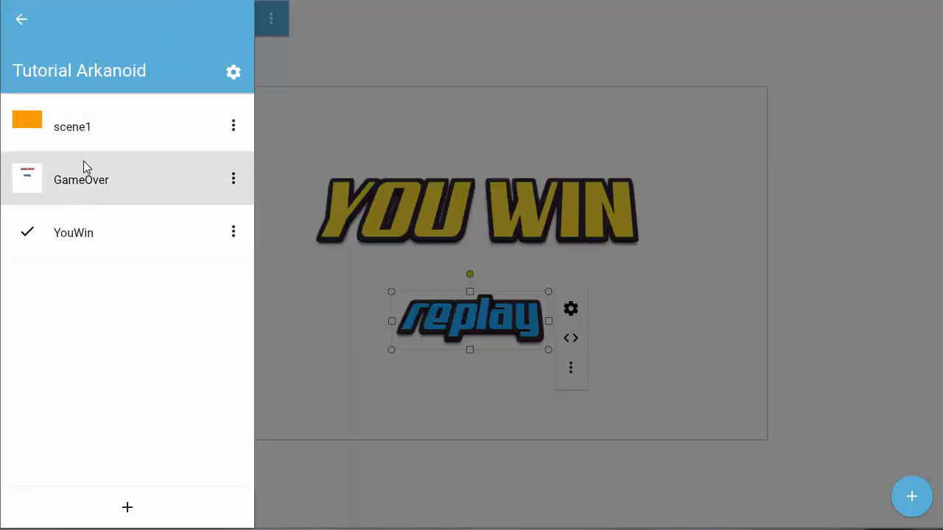
{"action": "left_click", "coordinate": [73, 127]}
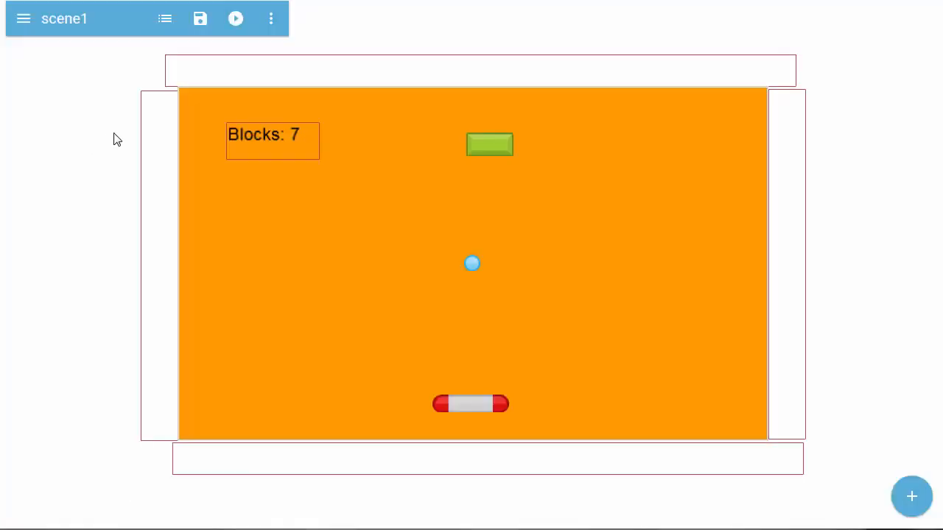
{"action": "left_click", "coordinate": [272, 140]}
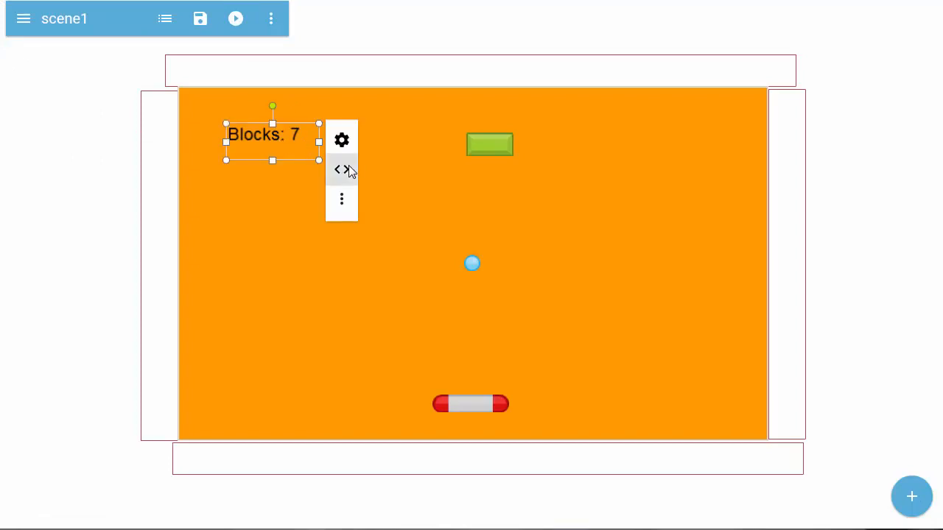
{"action": "left_click", "coordinate": [341, 169]}
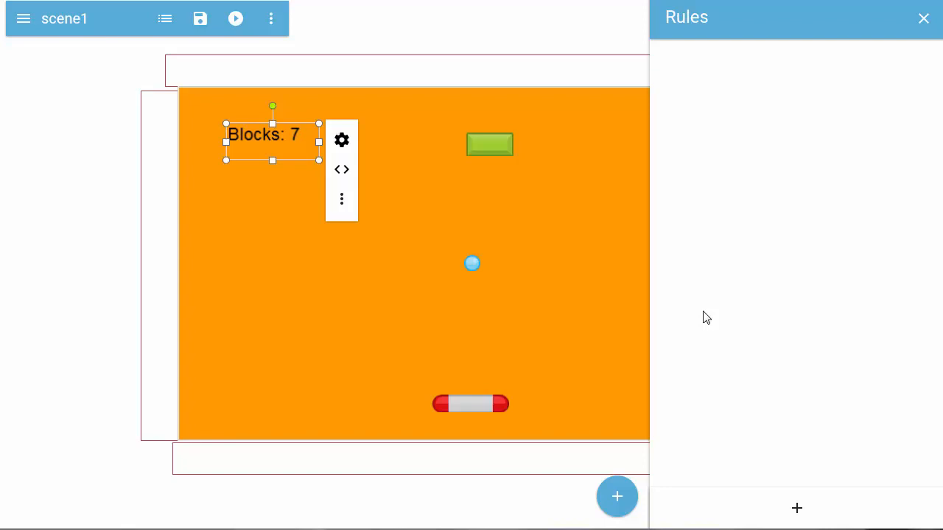
{"action": "left_click", "coordinate": [796, 508]}
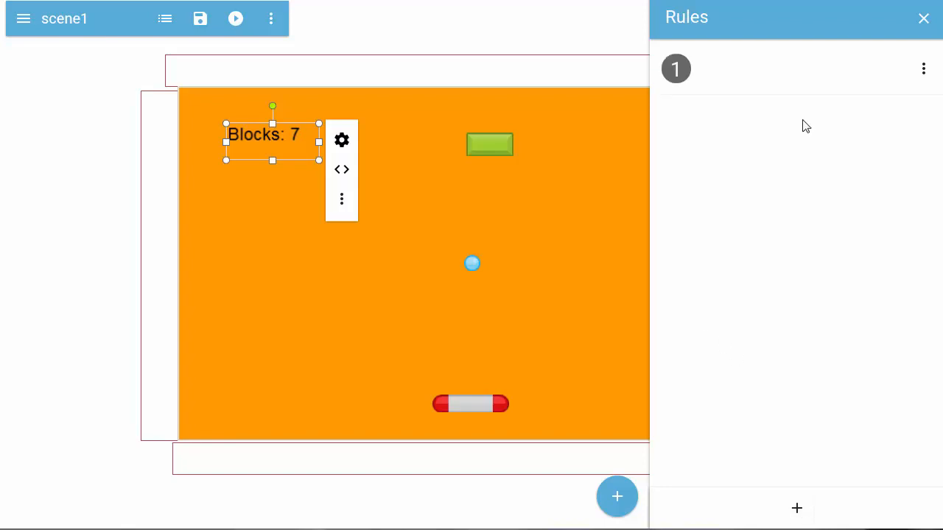
Build a Compare condition checking Me > Custom > blocks equals 0
{"action": "left_click", "coordinate": [676, 68]}
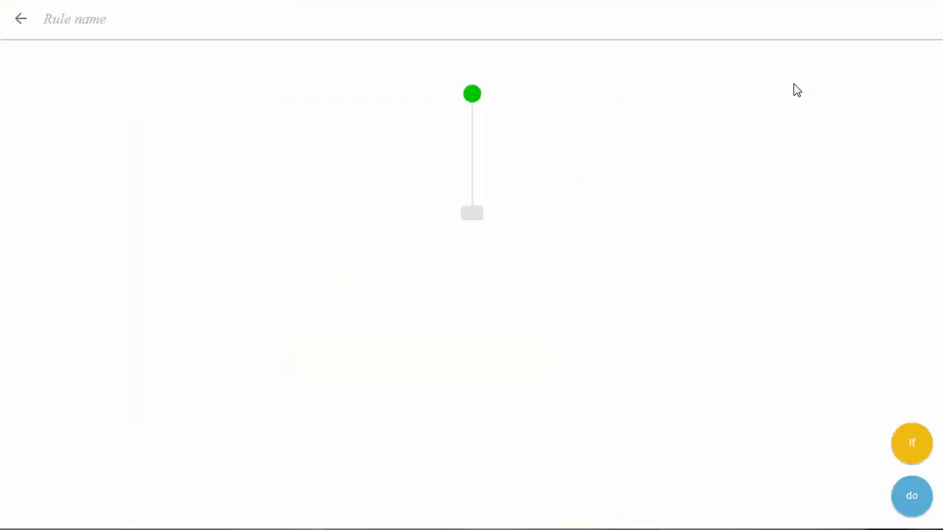
{"action": "mouse_move", "coordinate": [912, 443]}
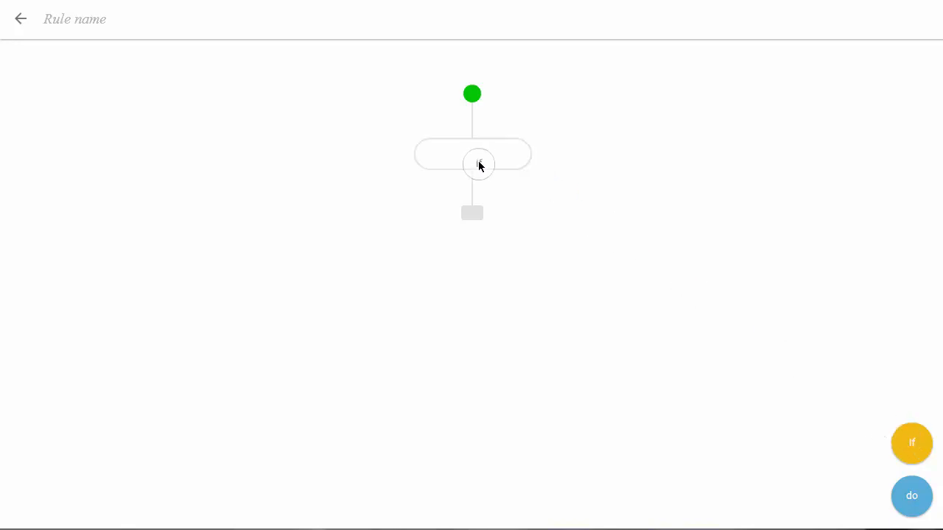
{"action": "left_click", "coordinate": [473, 154]}
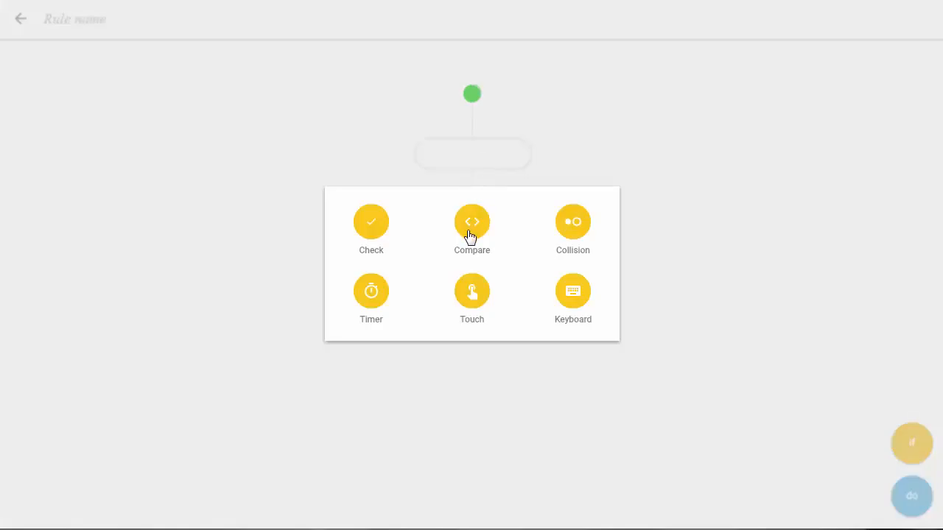
{"action": "left_click", "coordinate": [472, 222]}
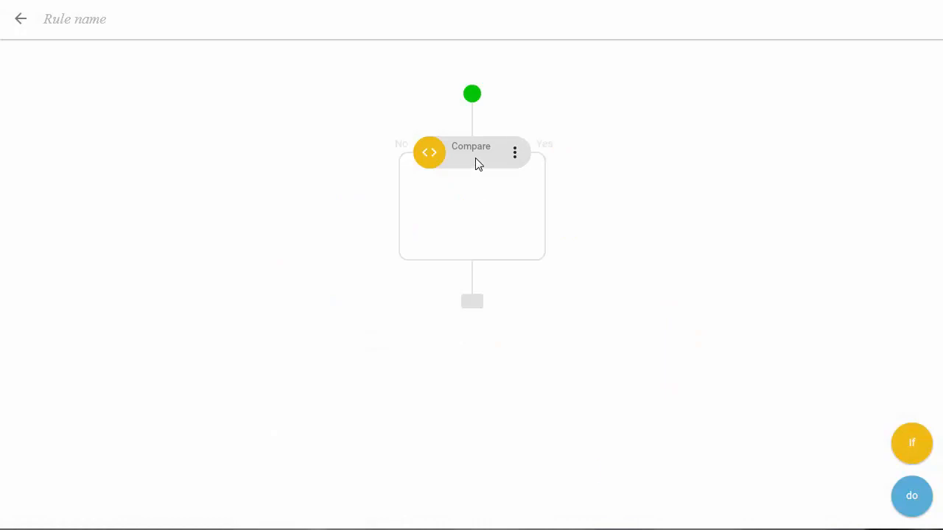
{"action": "left_click", "coordinate": [471, 153]}
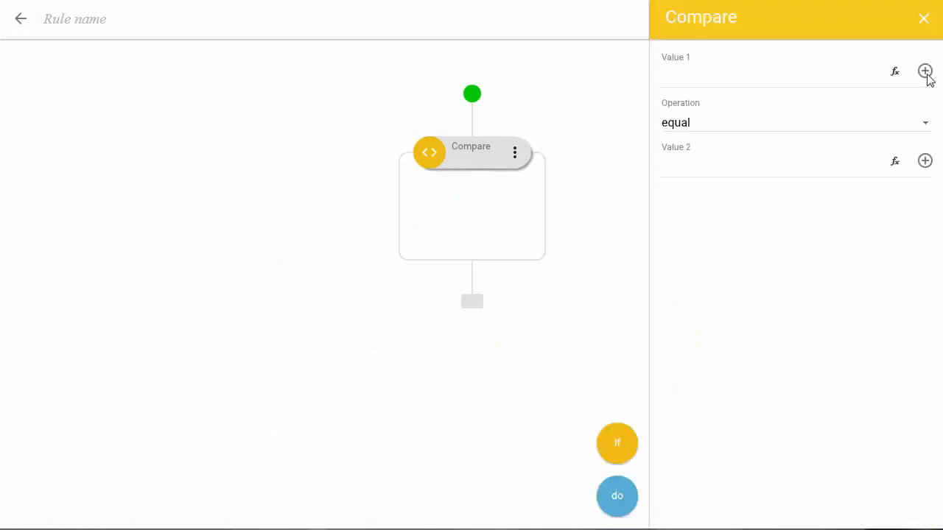
{"action": "left_click", "coordinate": [925, 72]}
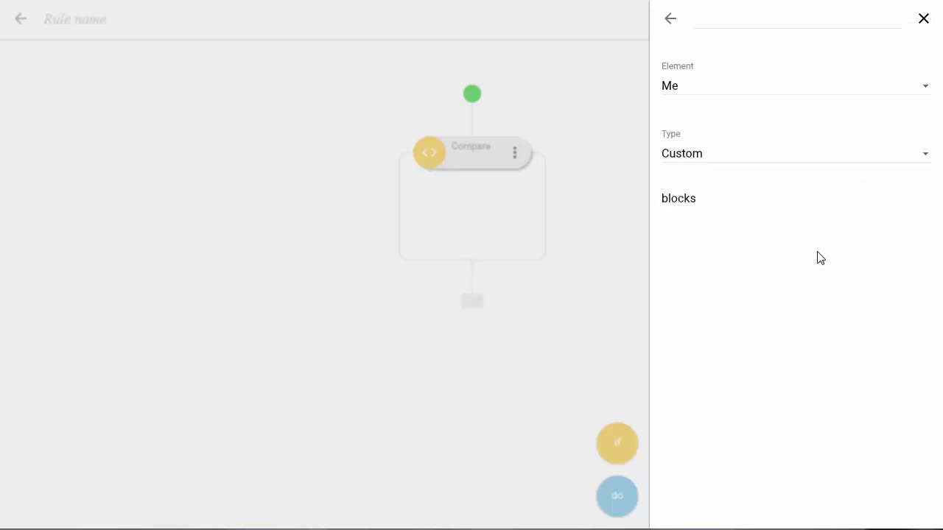
{"action": "left_click", "coordinate": [678, 199]}
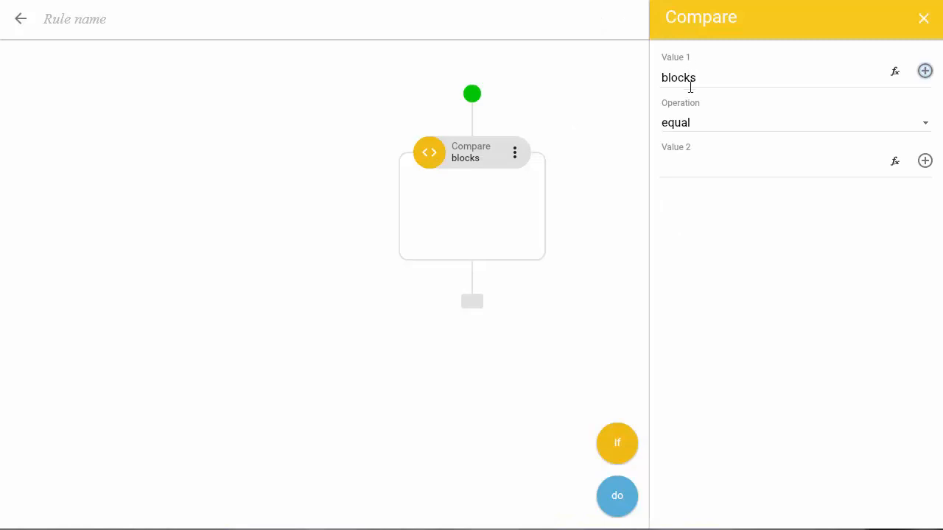
{"action": "left_click", "coordinate": [794, 122]}
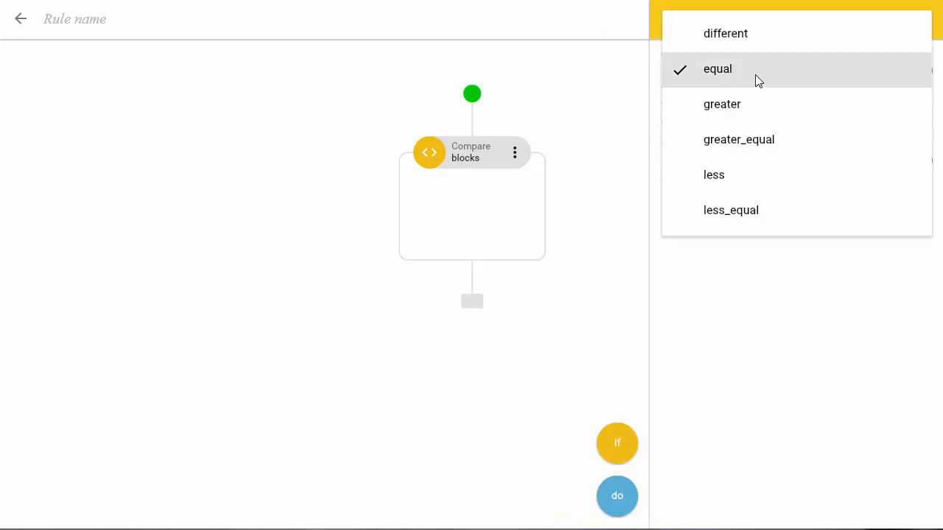
{"action": "left_click", "coordinate": [718, 68]}
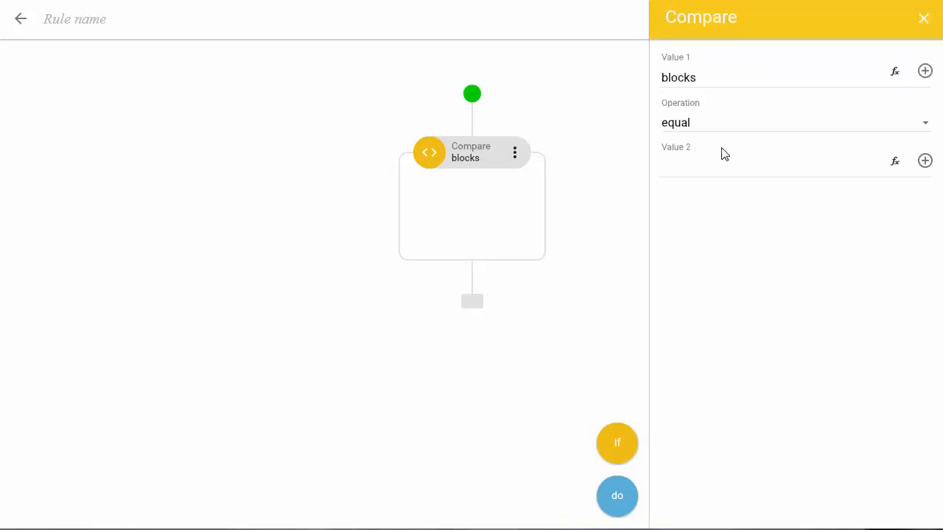
{"action": "type", "text": "0"}
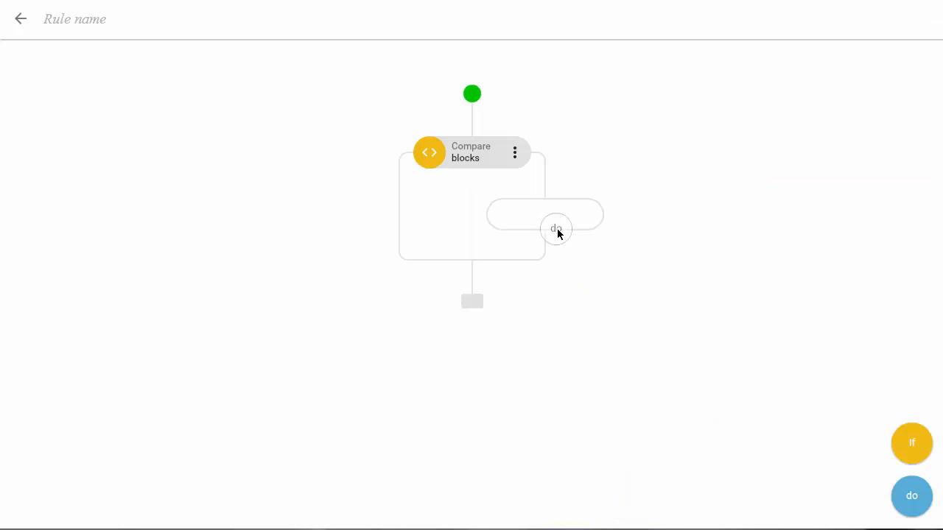
Add a Scene Go To action with YouWin as the destination
{"action": "left_click", "coordinate": [556, 228]}
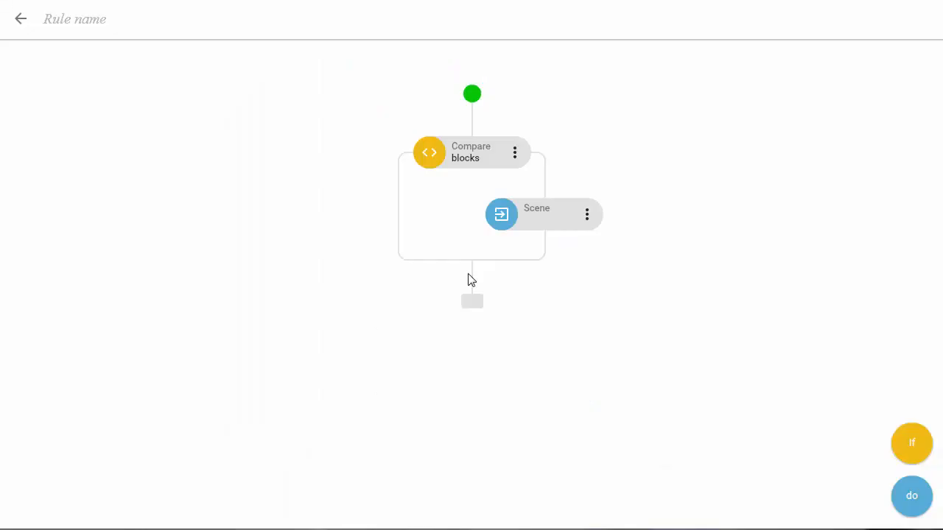
{"action": "left_click", "coordinate": [537, 215]}
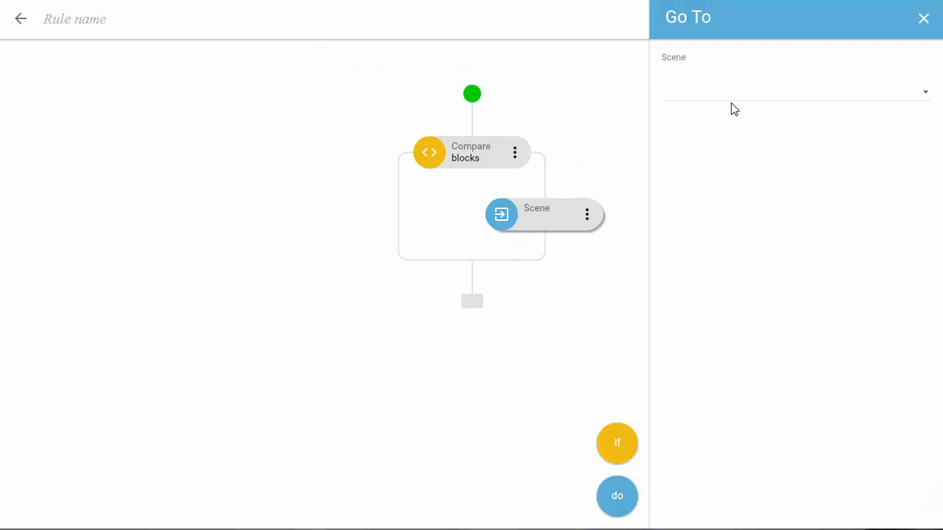
{"action": "left_click", "coordinate": [795, 91]}
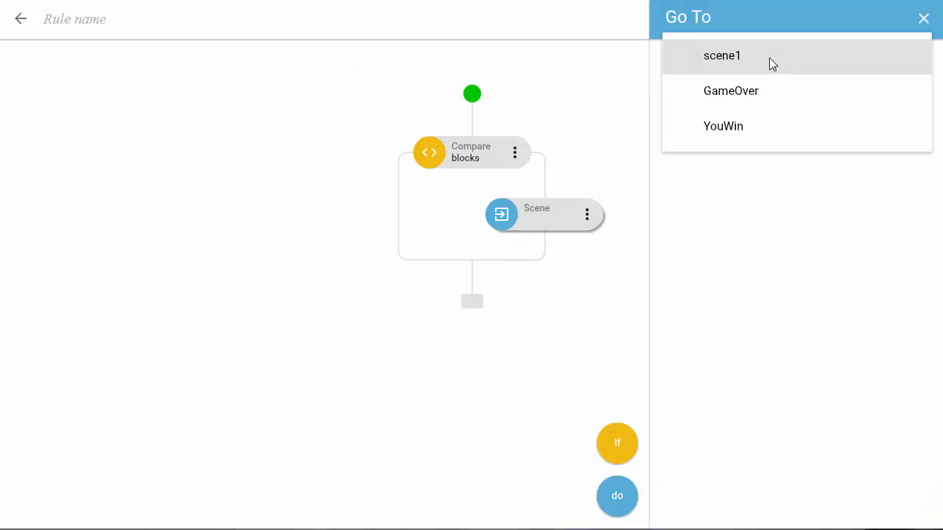
{"action": "left_click", "coordinate": [722, 126]}
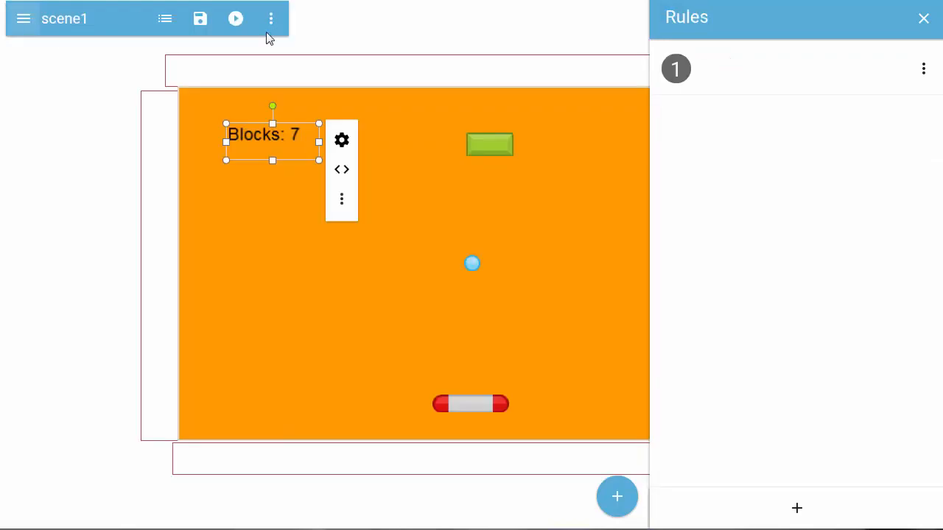
Copy the green block, paste one to its left, and nudge the Blocks label into the corner
{"action": "left_click", "coordinate": [923, 18]}
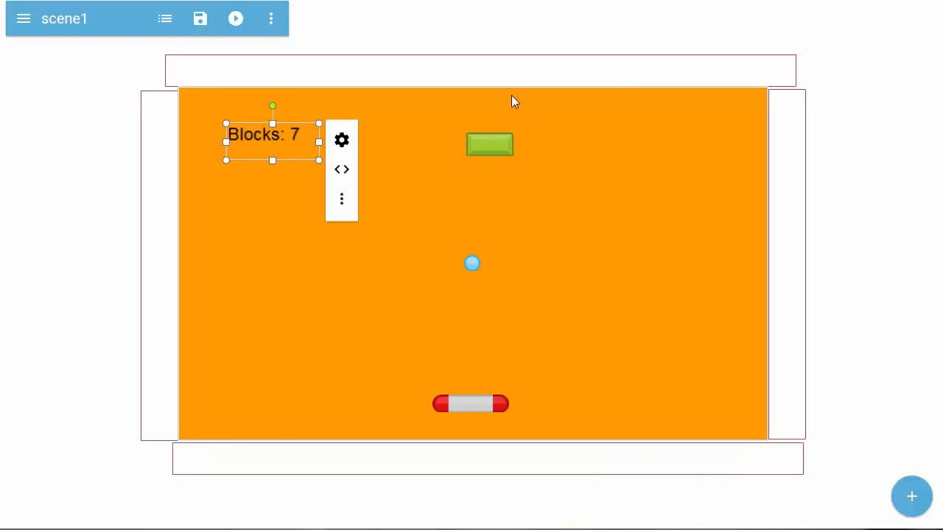
{"action": "left_click", "coordinate": [490, 144]}
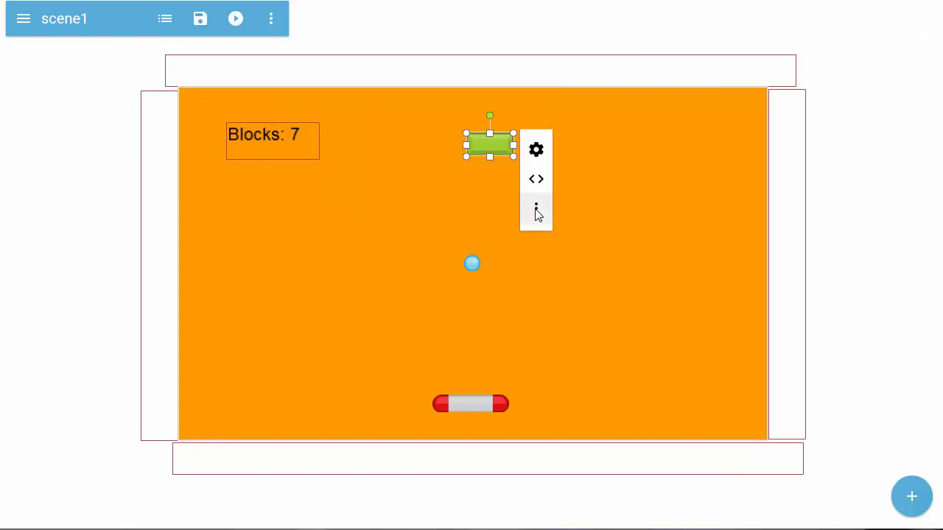
{"action": "left_click", "coordinate": [535, 209]}
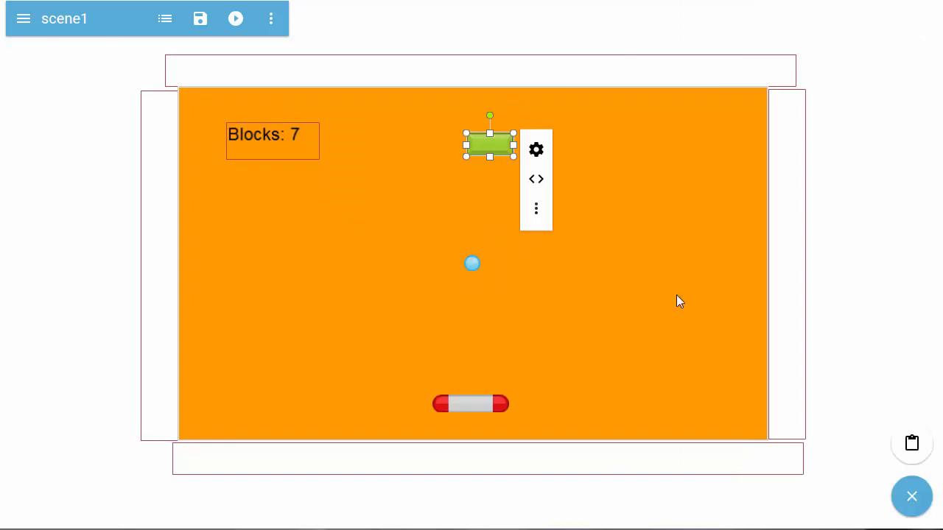
{"action": "left_click_drag", "start_coordinate": [490, 141], "coordinate": [504, 151]}
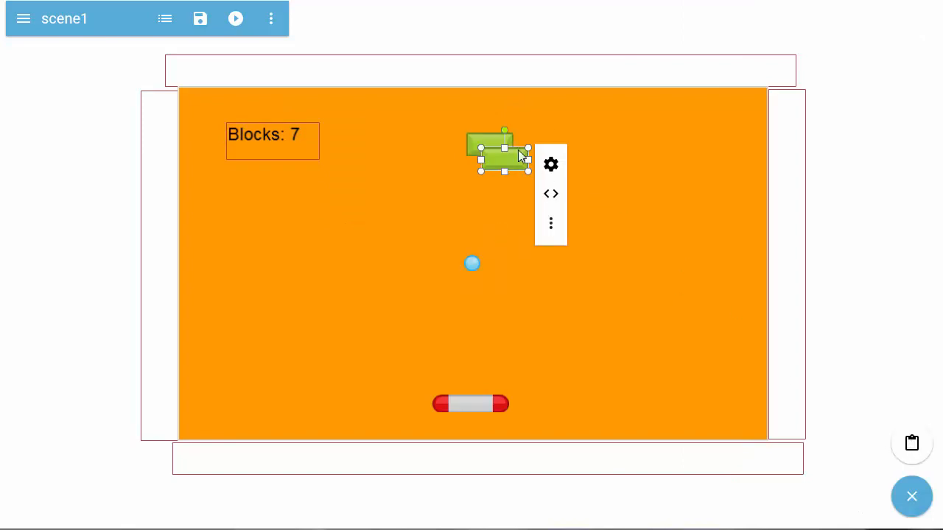
{"action": "left_click_drag", "start_coordinate": [505, 153], "coordinate": [391, 153]}
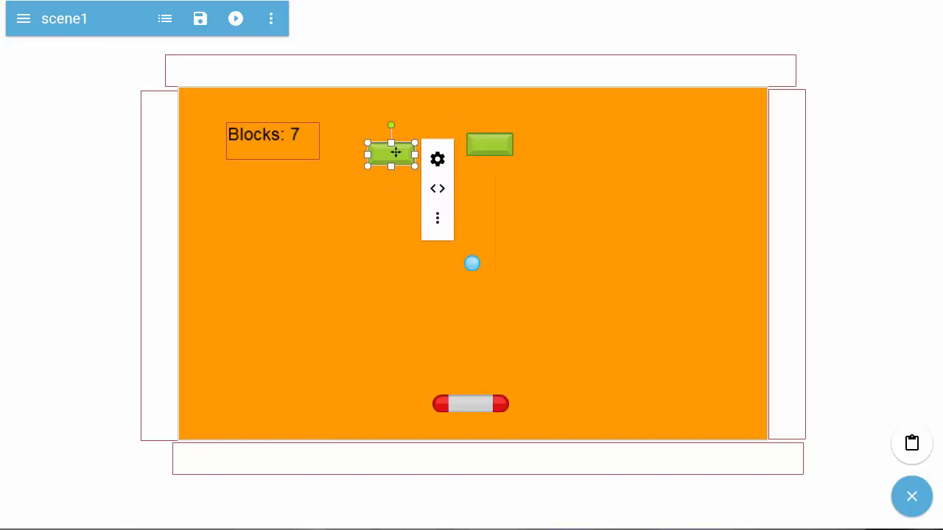
{"action": "left_click", "coordinate": [271, 134]}
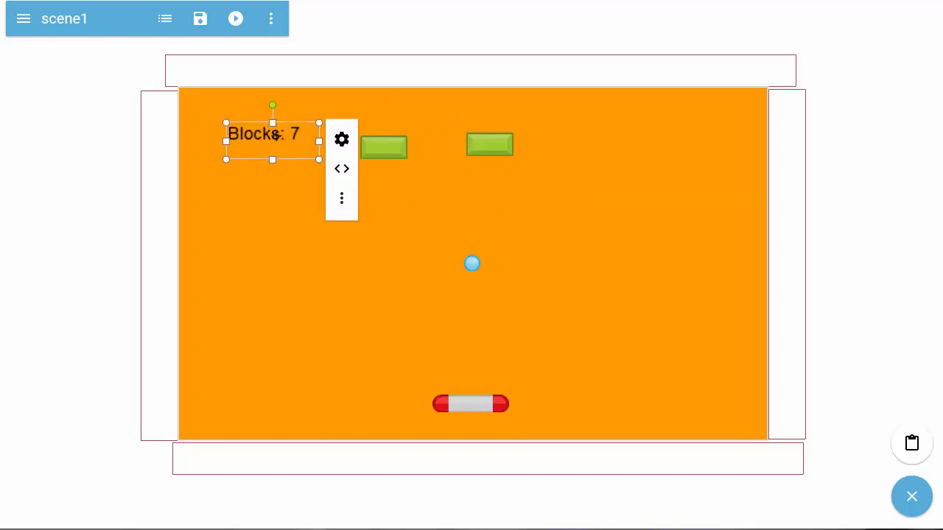
{"action": "left_click_drag", "start_coordinate": [272, 134], "coordinate": [246, 120]}
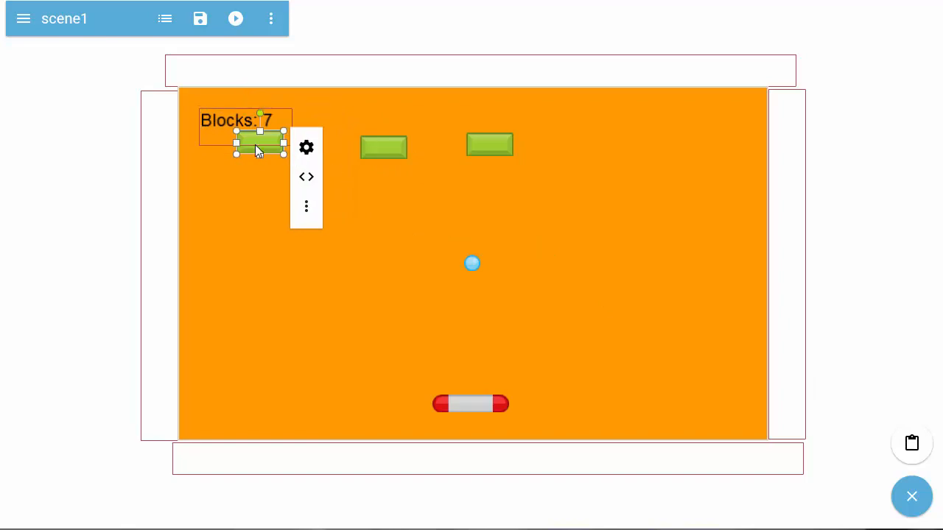
Drag five more pasted green blocks into place across the upper play area
{"action": "left_click_drag", "start_coordinate": [259, 143], "coordinate": [262, 184]}
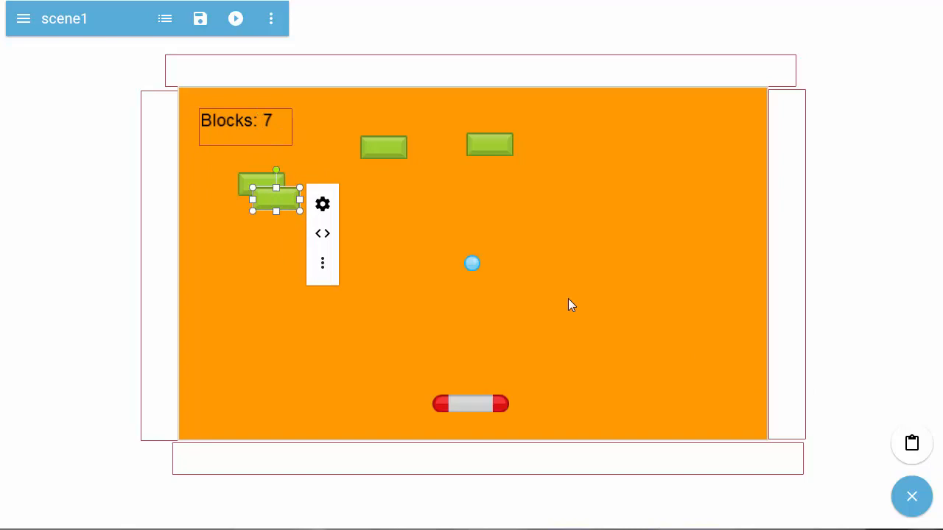
{"action": "left_click_drag", "start_coordinate": [276, 187], "coordinate": [564, 188]}
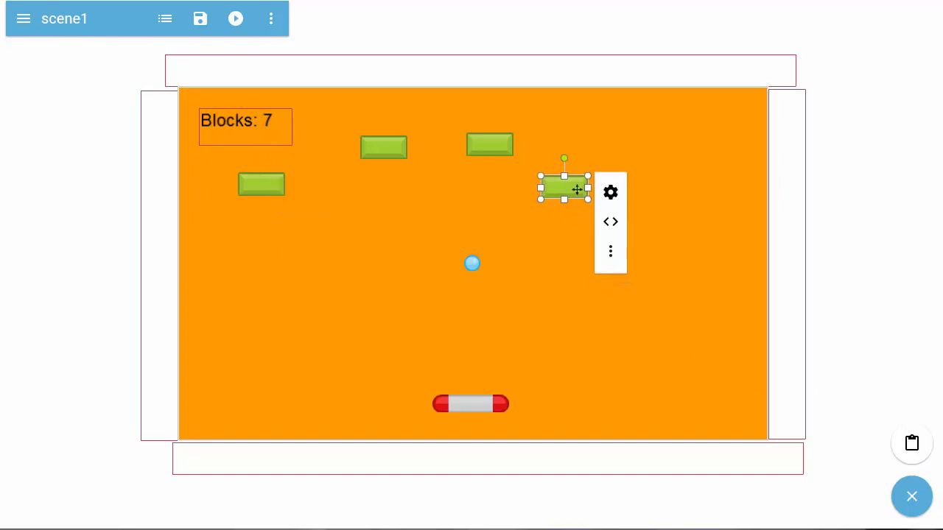
{"action": "left_click_drag", "start_coordinate": [565, 186], "coordinate": [573, 204]}
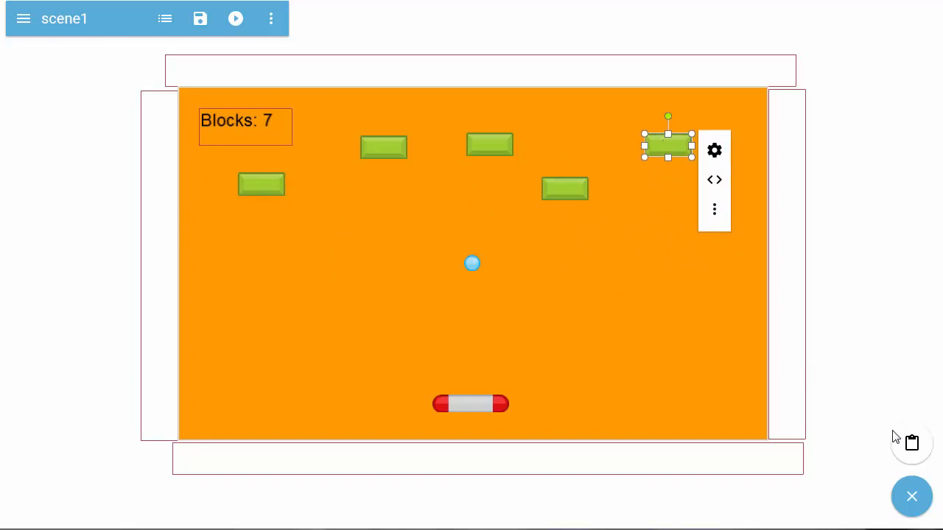
{"action": "left_click_drag", "start_coordinate": [668, 144], "coordinate": [682, 156]}
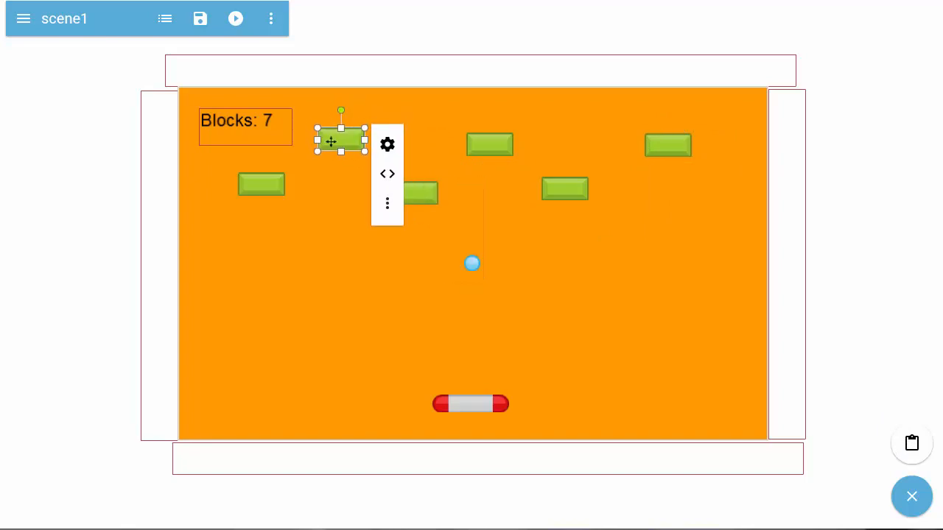
{"action": "mouse_move", "coordinate": [918, 449]}
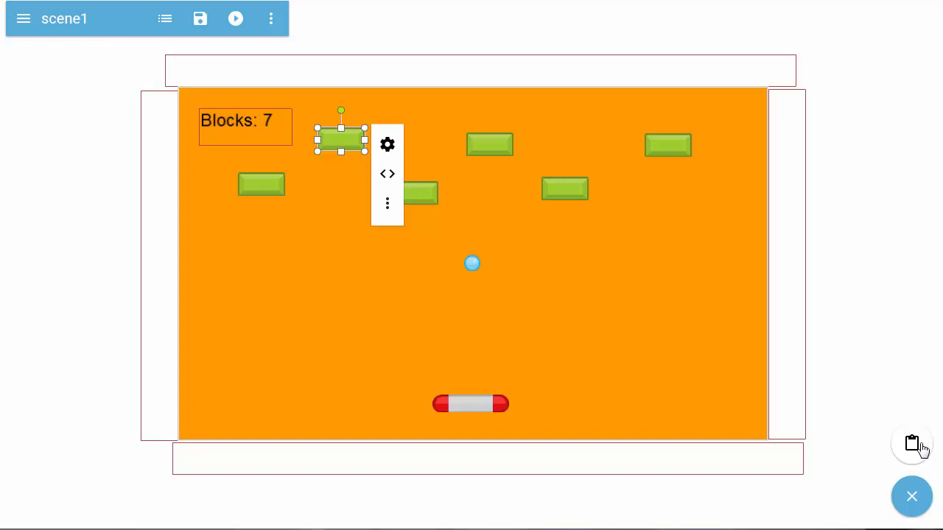
{"action": "left_click_drag", "start_coordinate": [341, 138], "coordinate": [356, 153]}
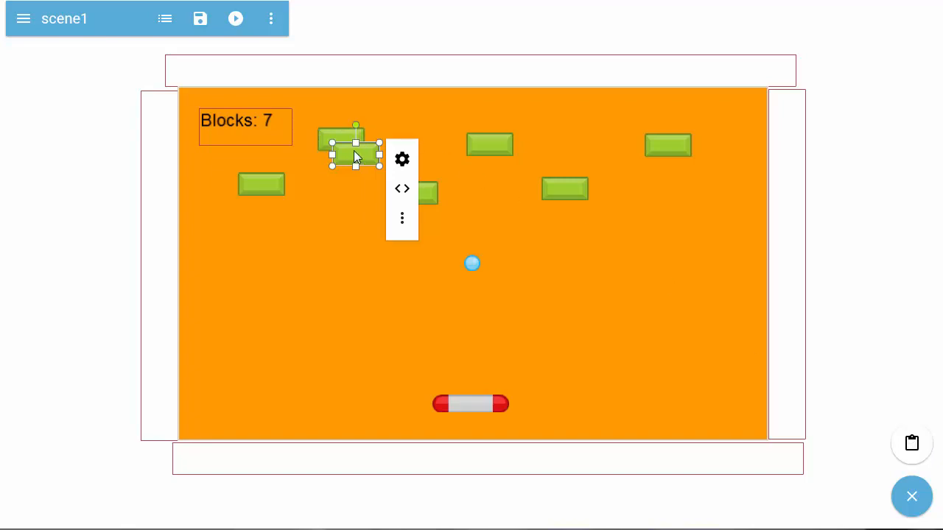